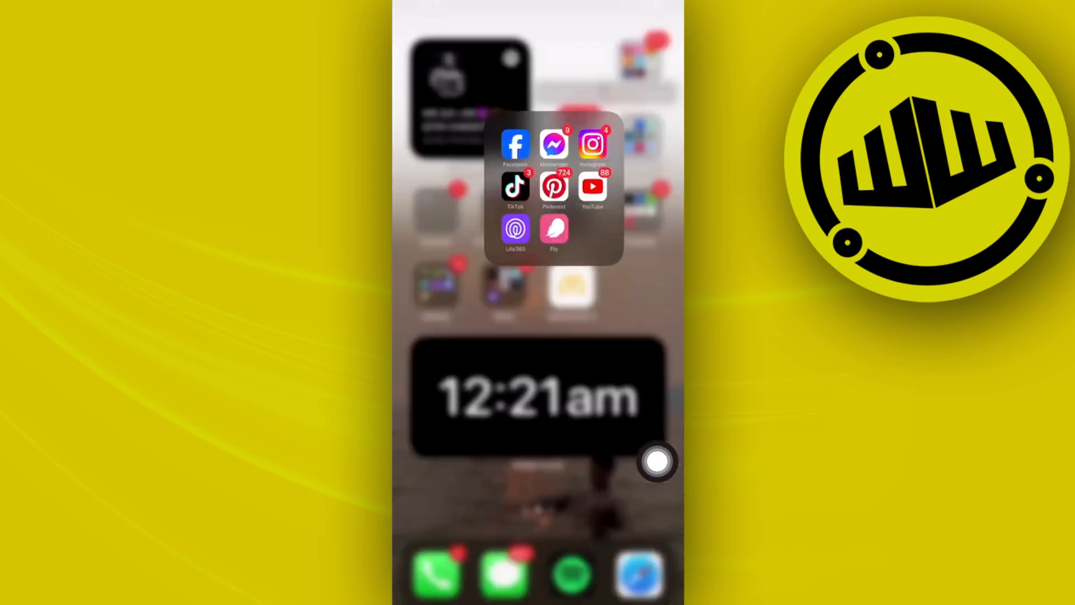
# Close the Social Networking folder containing Messenger to return to the Home Screen
pyautogui.click(554, 189)
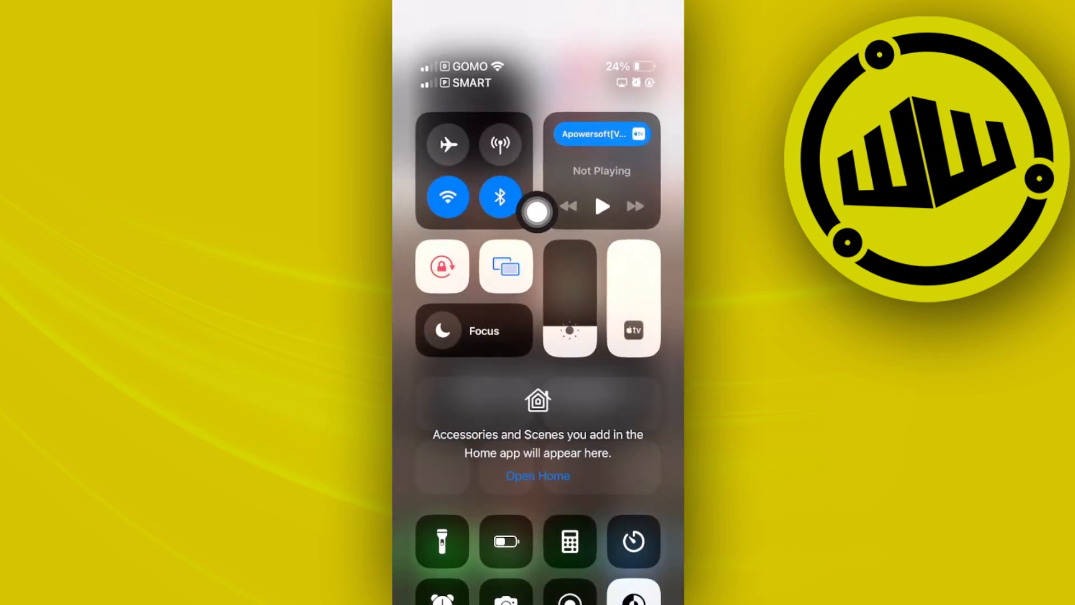
# Expand Control Center's connectivity tile to confirm Wi-Fi is on and Cellular Data off
pyautogui.click(473, 168)
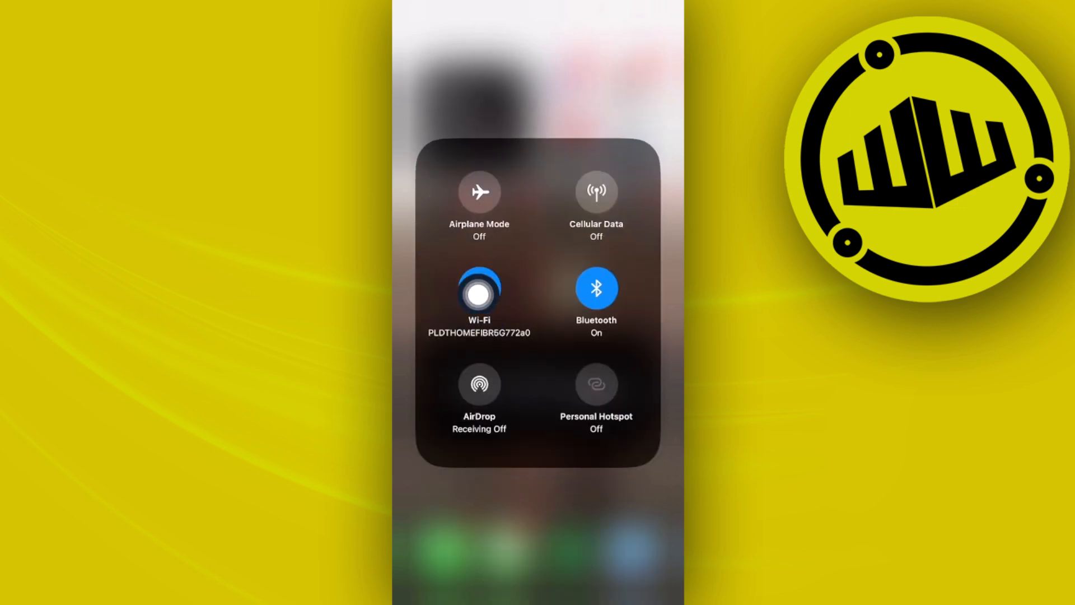
pyautogui.click(479, 287)
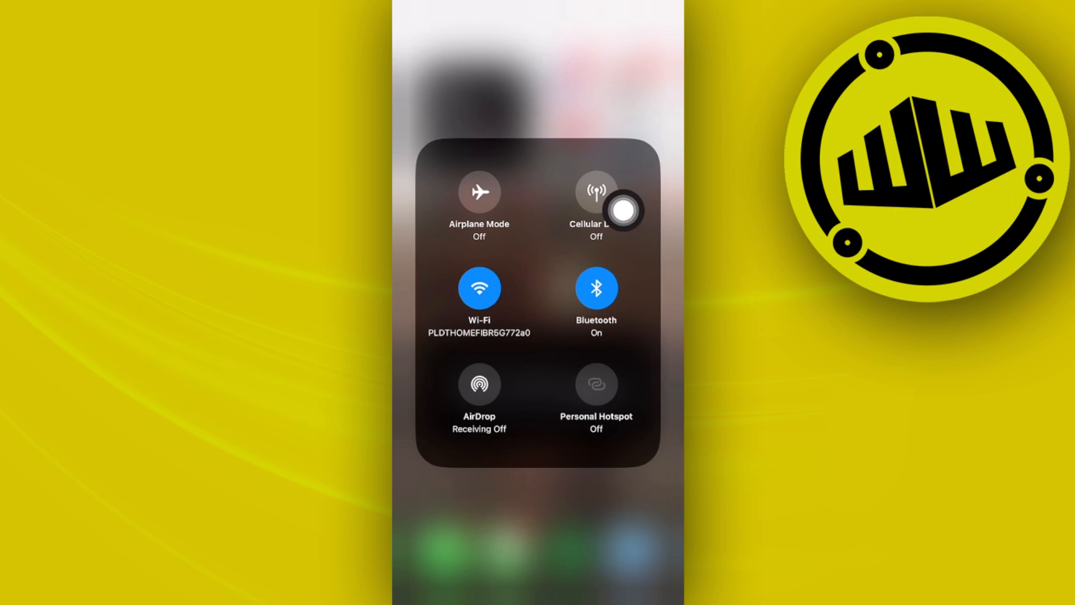
pyautogui.moveTo(525, 318)
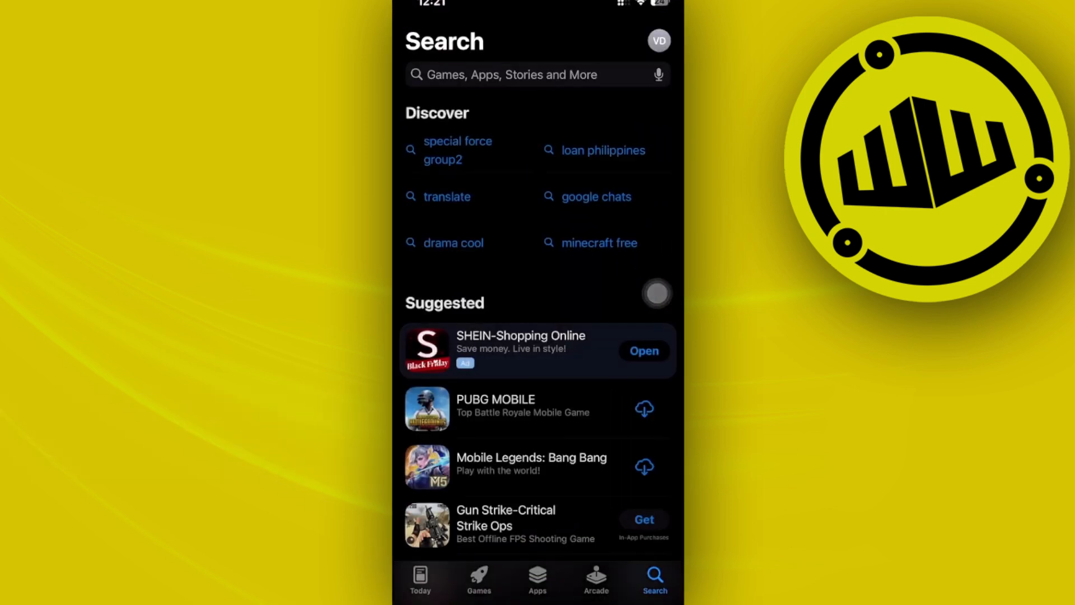
# Search the App Store for 'mess' and open the Messenger suggestion
pyautogui.write('mess')
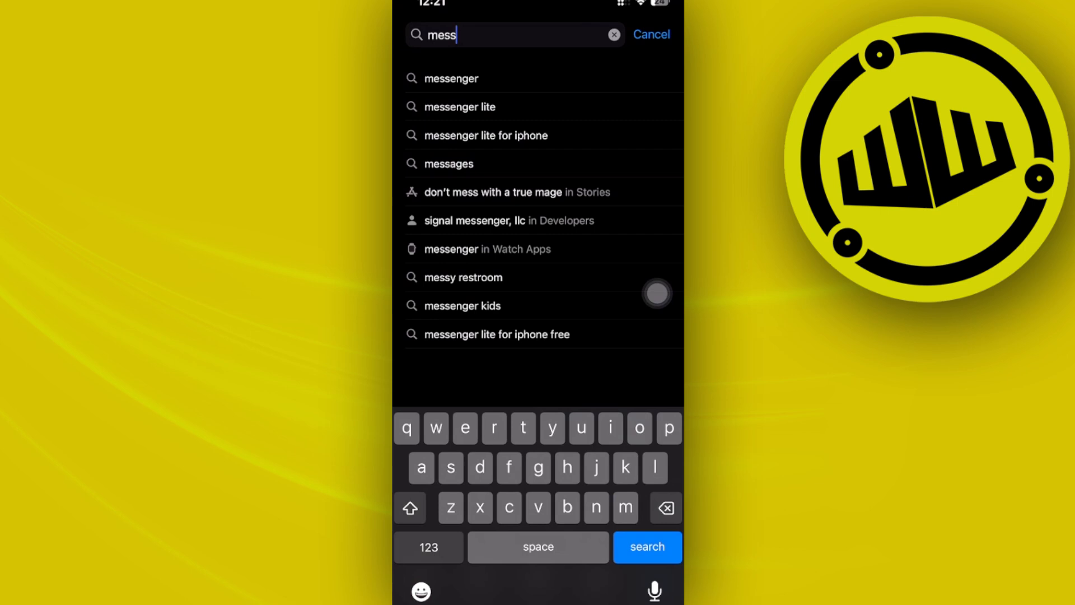
pyautogui.click(450, 77)
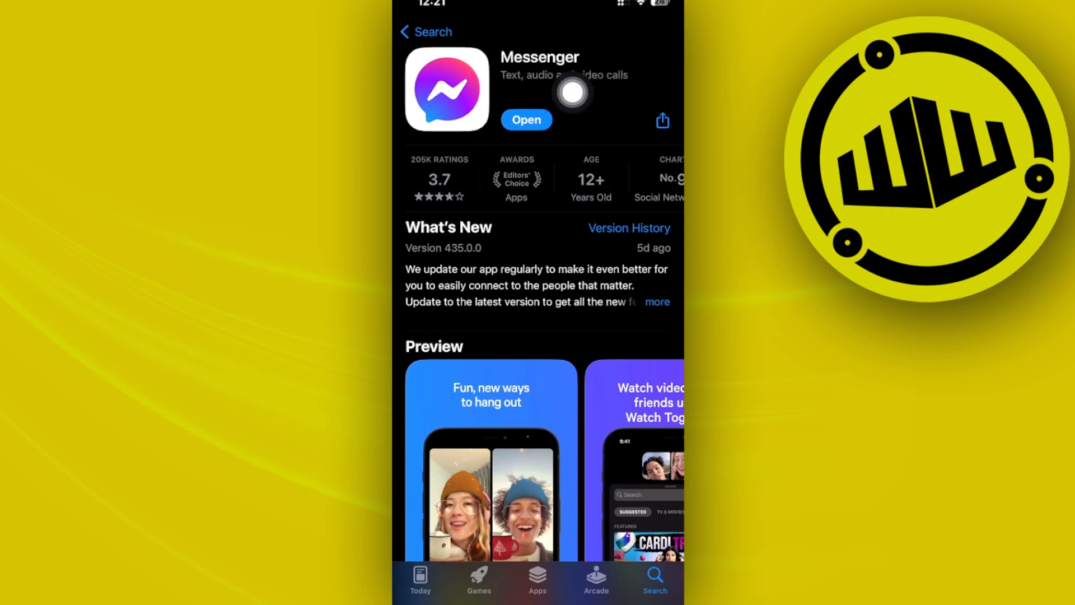
pyautogui.moveTo(583, 141)
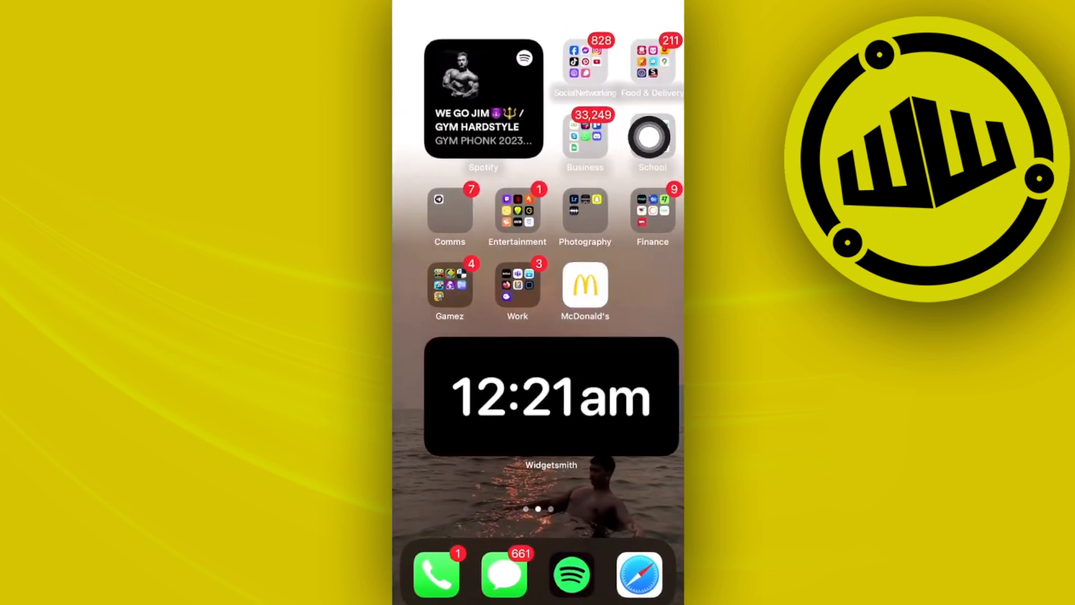
pyautogui.click(584, 65)
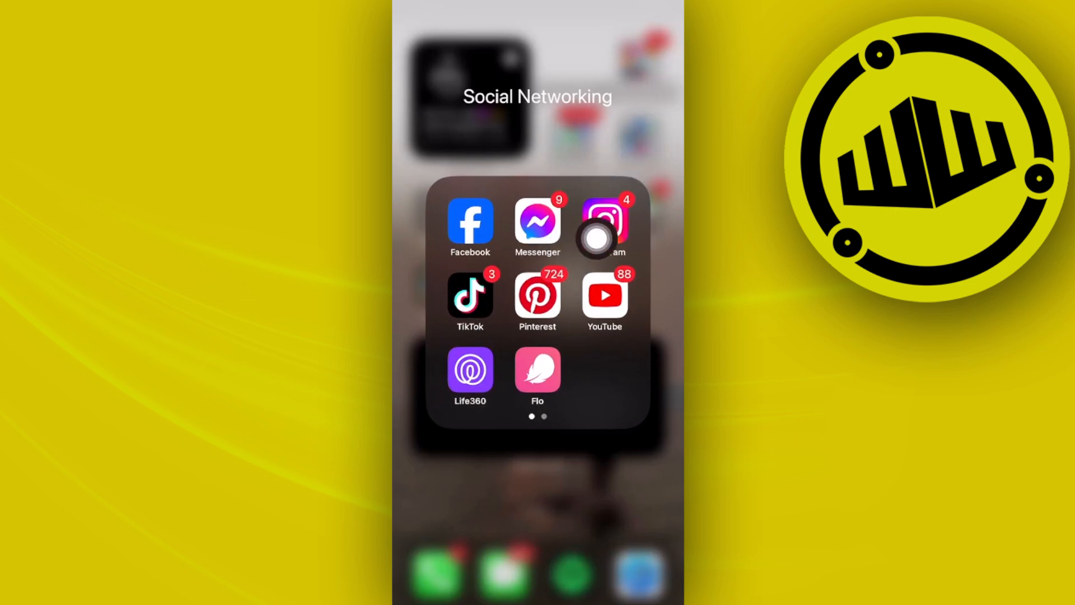
pyautogui.click(538, 479)
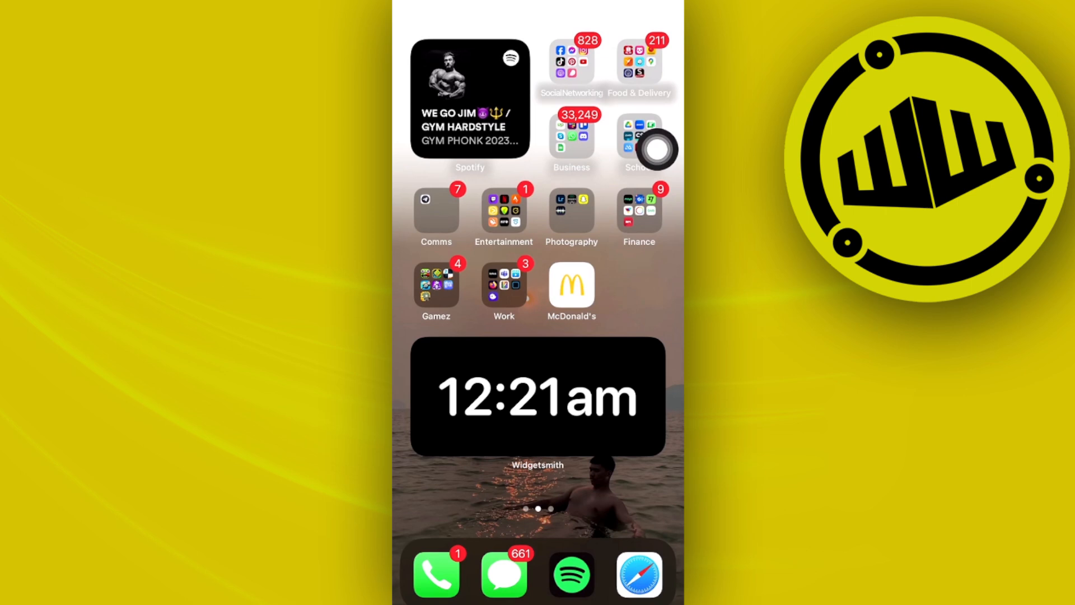